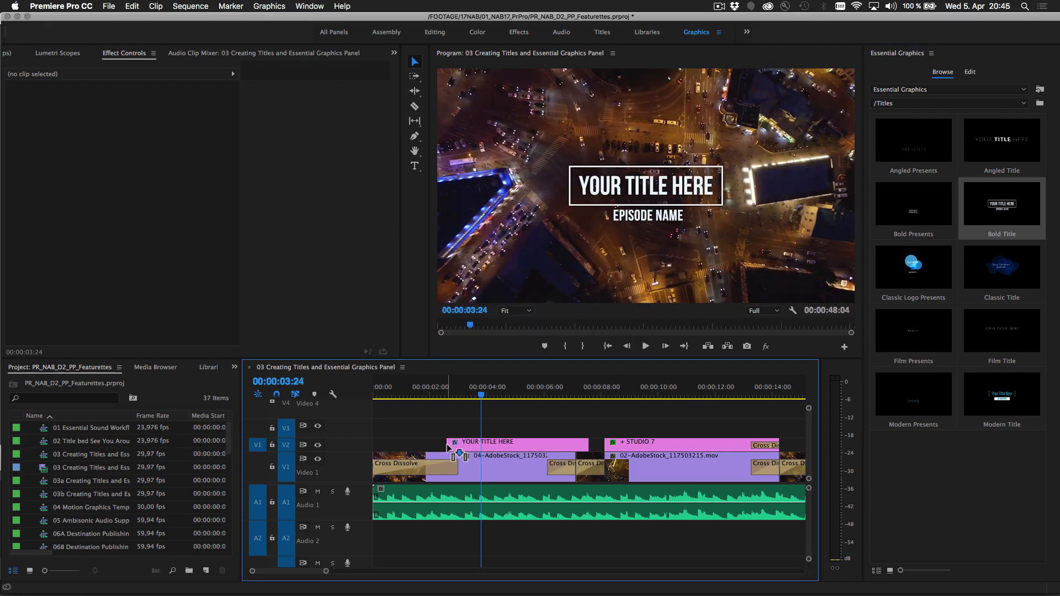
- Select the Bold Title clip and retitle its text layers TRAVELIGHT and PRESENTS
click(521, 443)
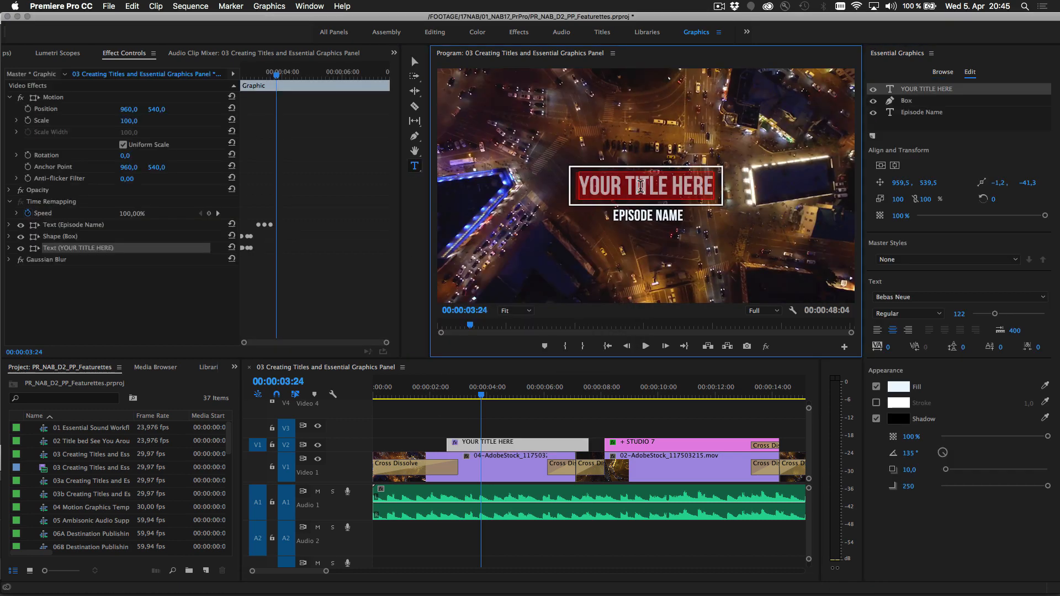
click(268, 7)
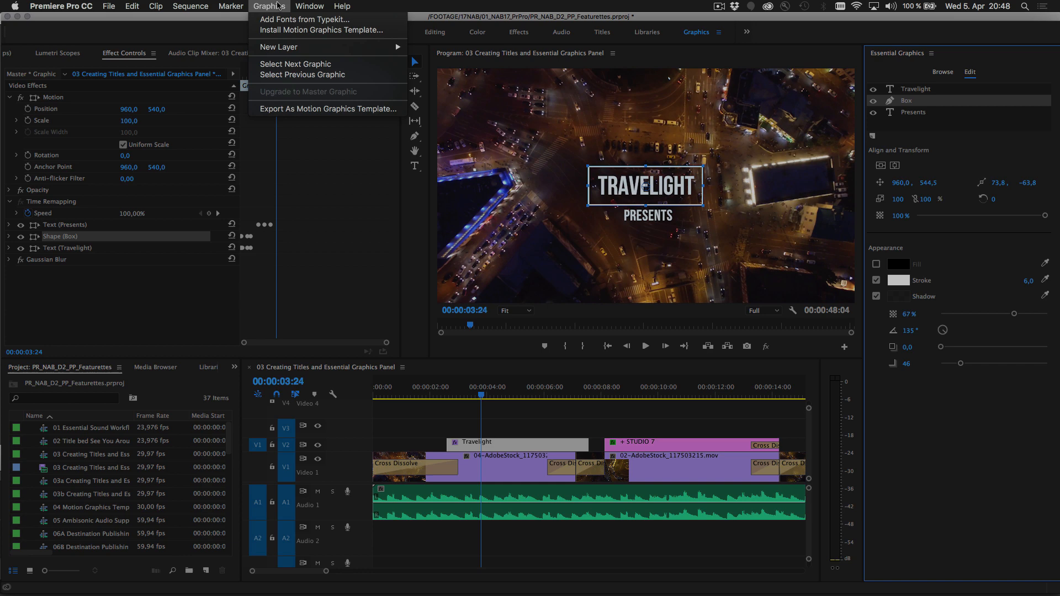
- Export the Travelight title as a Motion Graphics Template with destination Essential Graphics
click(327, 109)
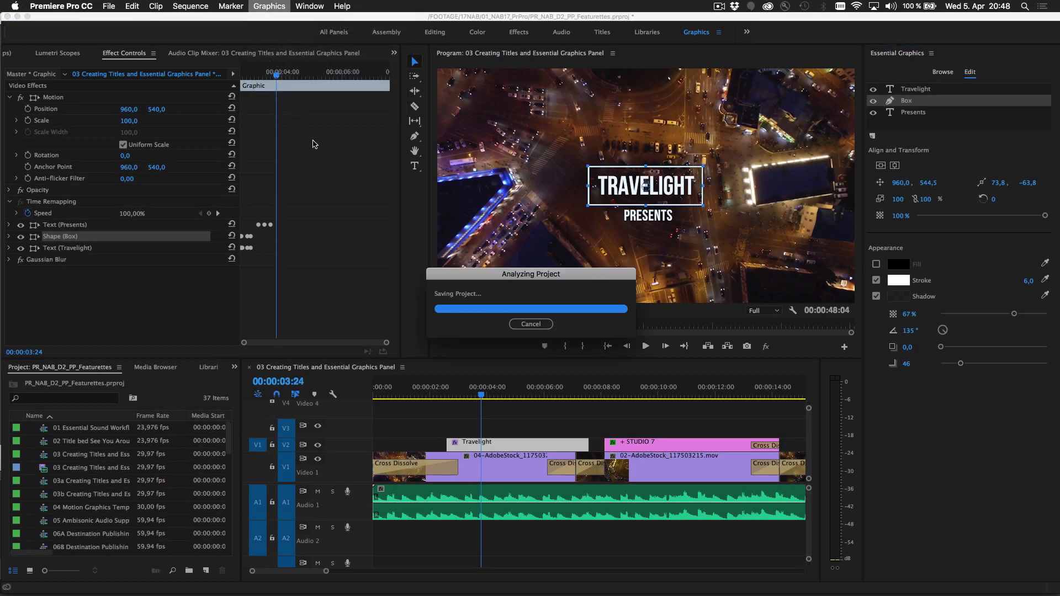
click(529, 301)
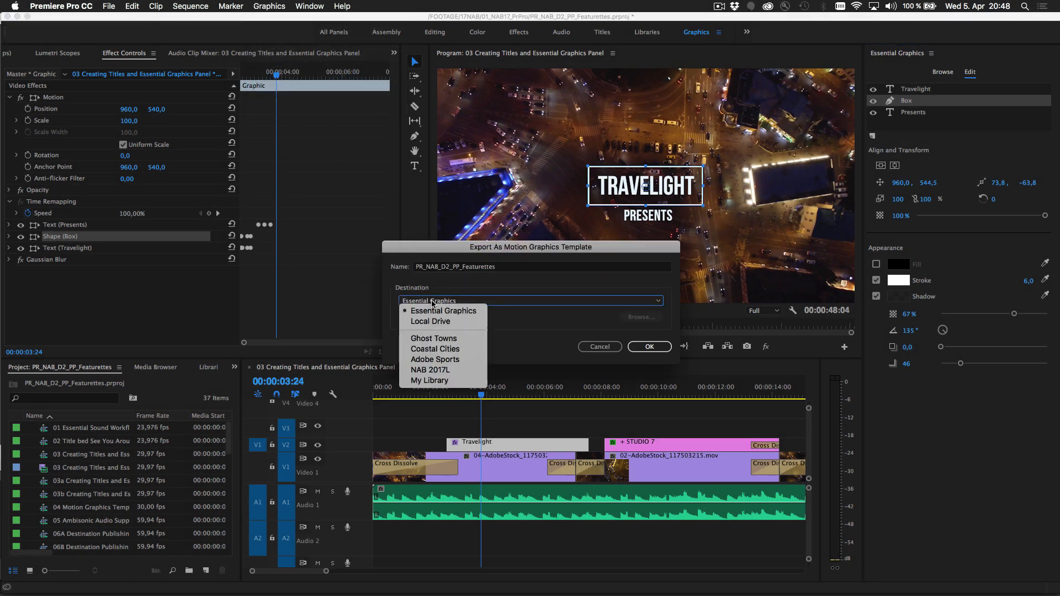
mouse_move(430, 380)
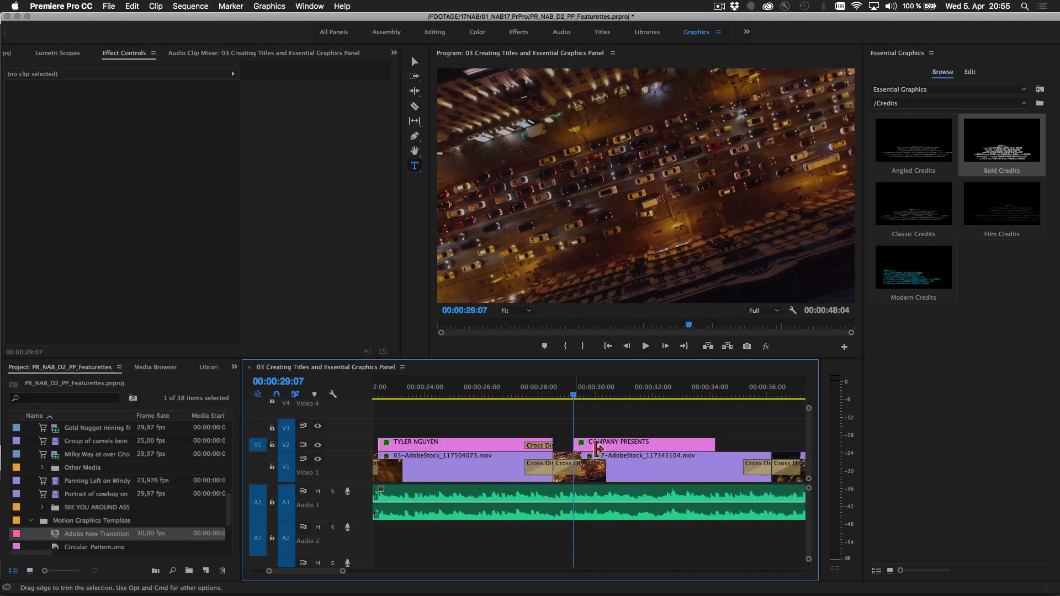
- Retitle the credits COMPANY PRESENTS layer to Travelight PRESENTS and set its fill colour
click(643, 442)
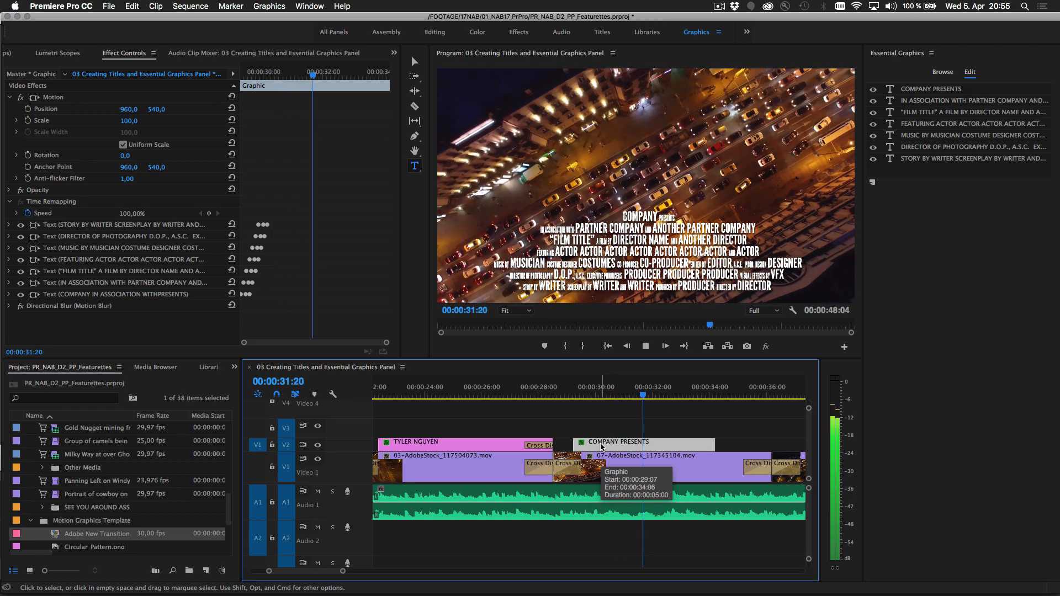
click(932, 89)
text(Travelight)
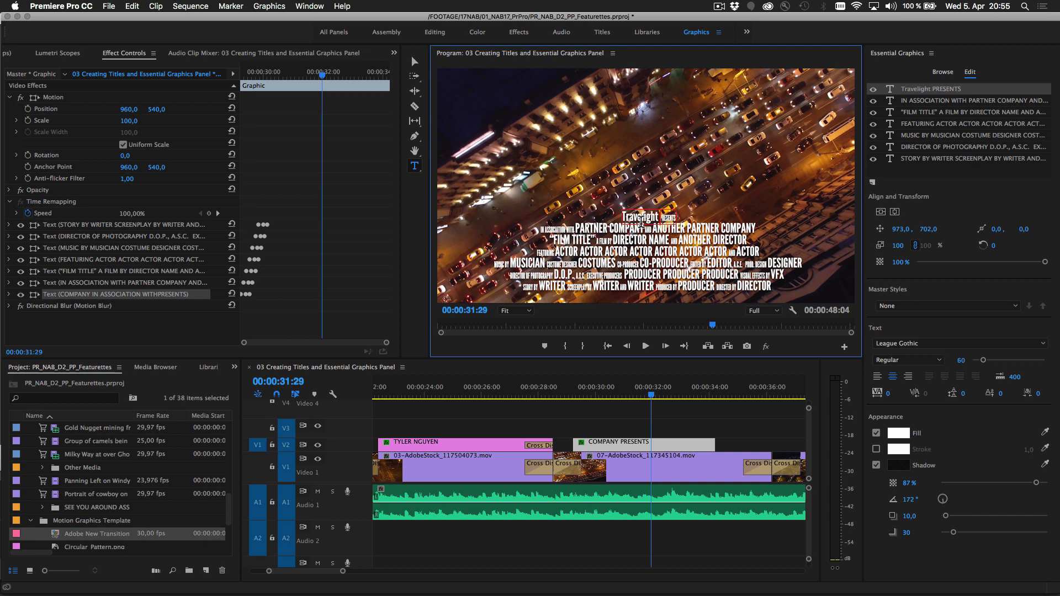
click(899, 433)
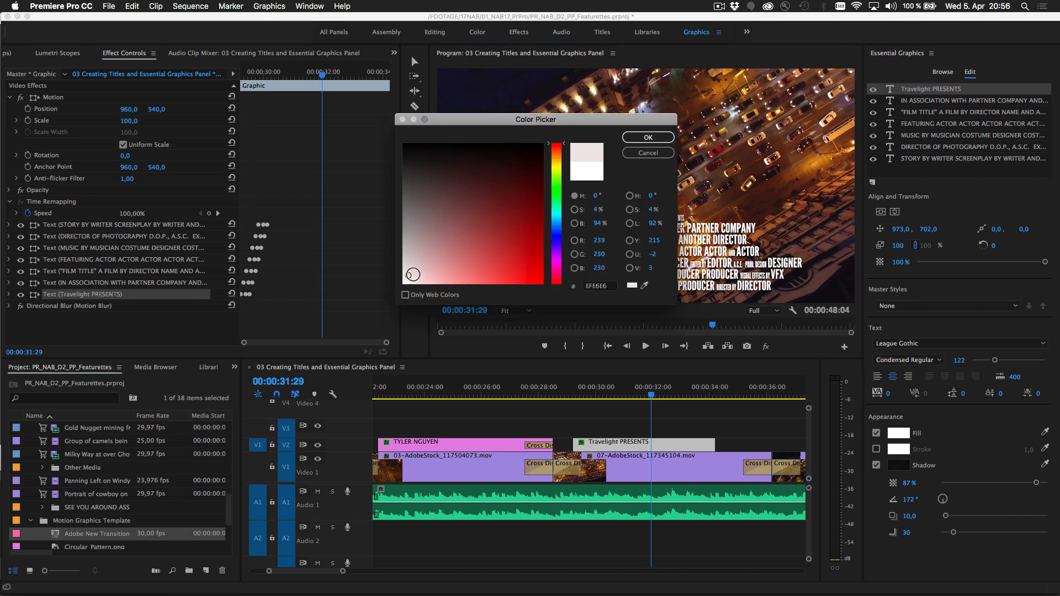
click(647, 137)
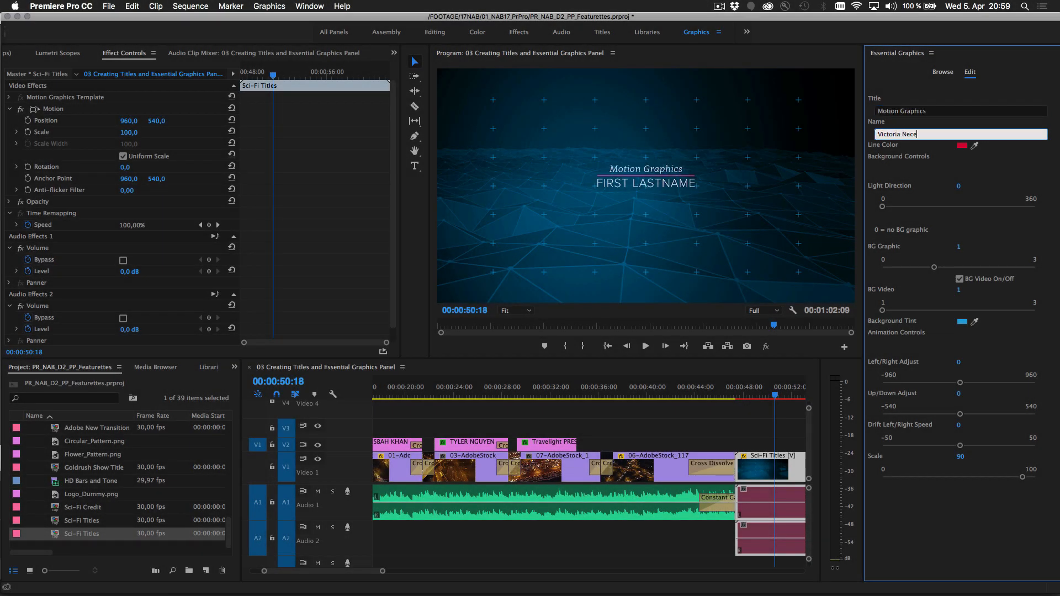
- Cue the playhead to 00:00:00:00 in the Editing workspace
click(963, 144)
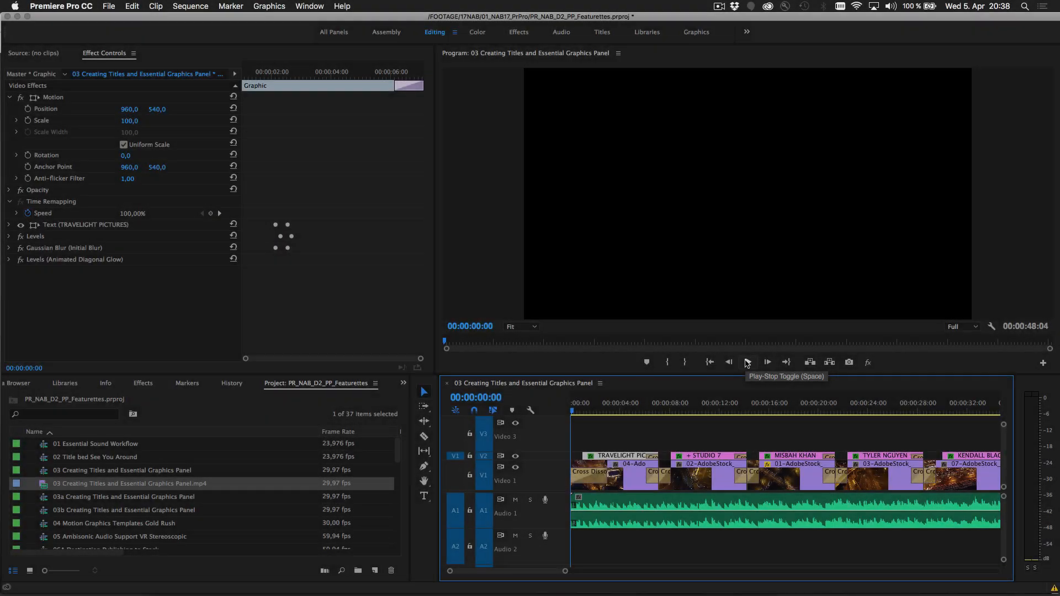
- Play the sequence through the TRAVELIGHT PICTURES, STUDIO 7 and MISBAH KHAN titles in the Program monitor
click(767, 362)
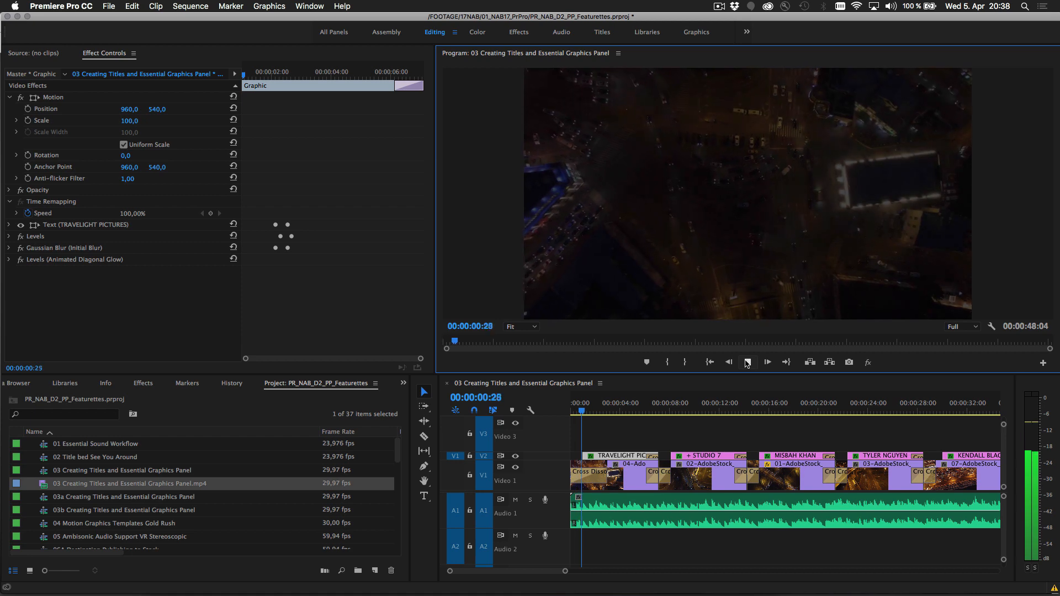
click(767, 362)
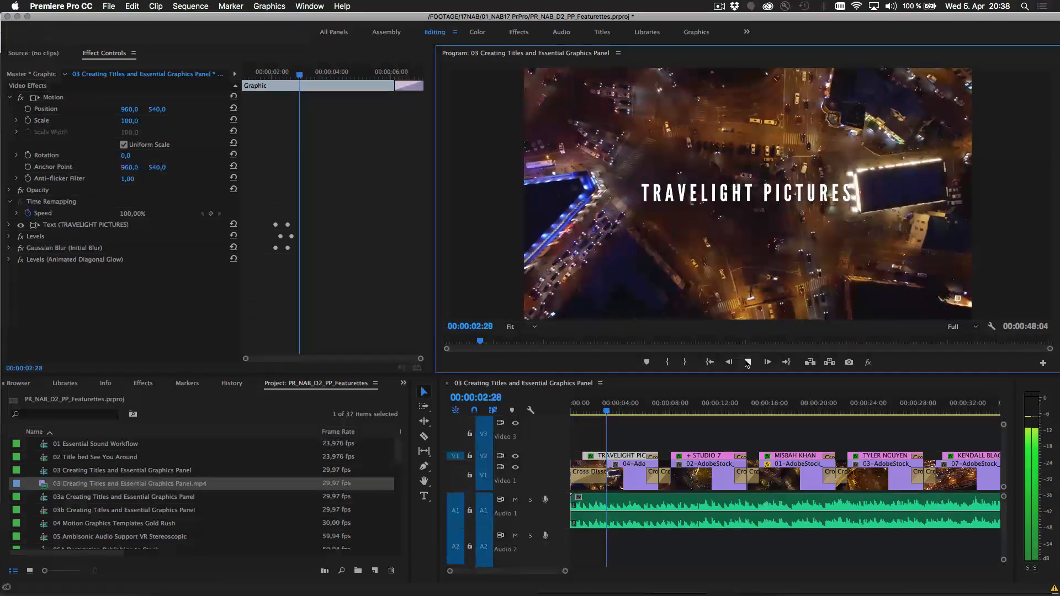
click(767, 363)
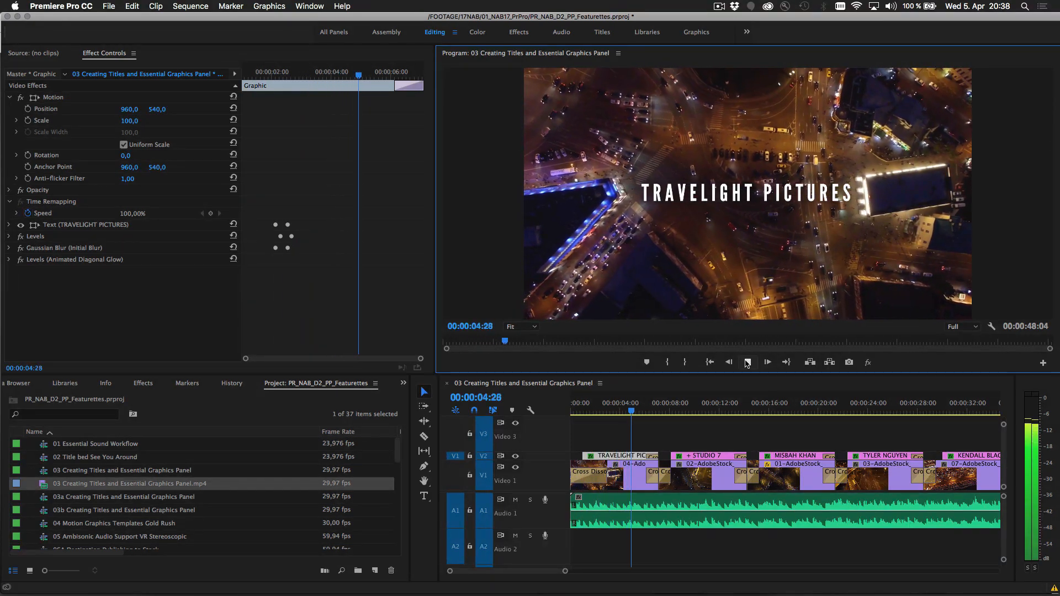
click(767, 362)
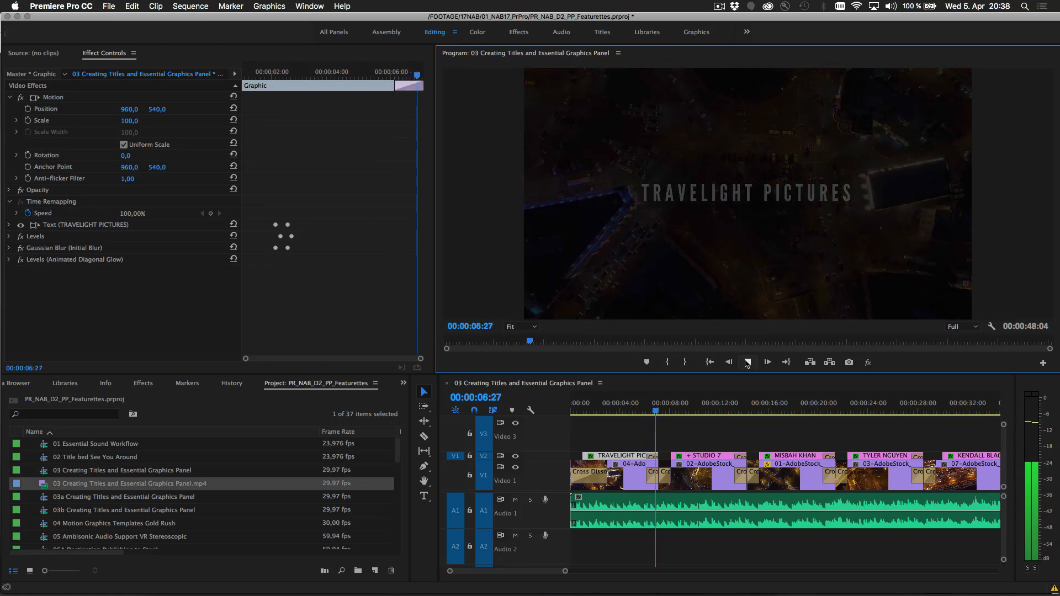
click(766, 362)
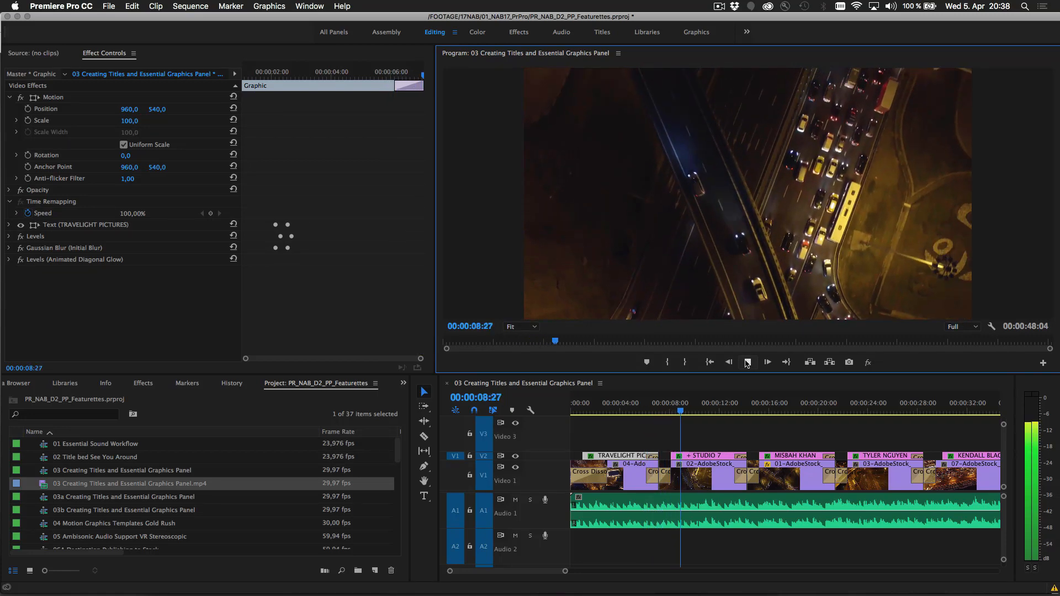
click(768, 363)
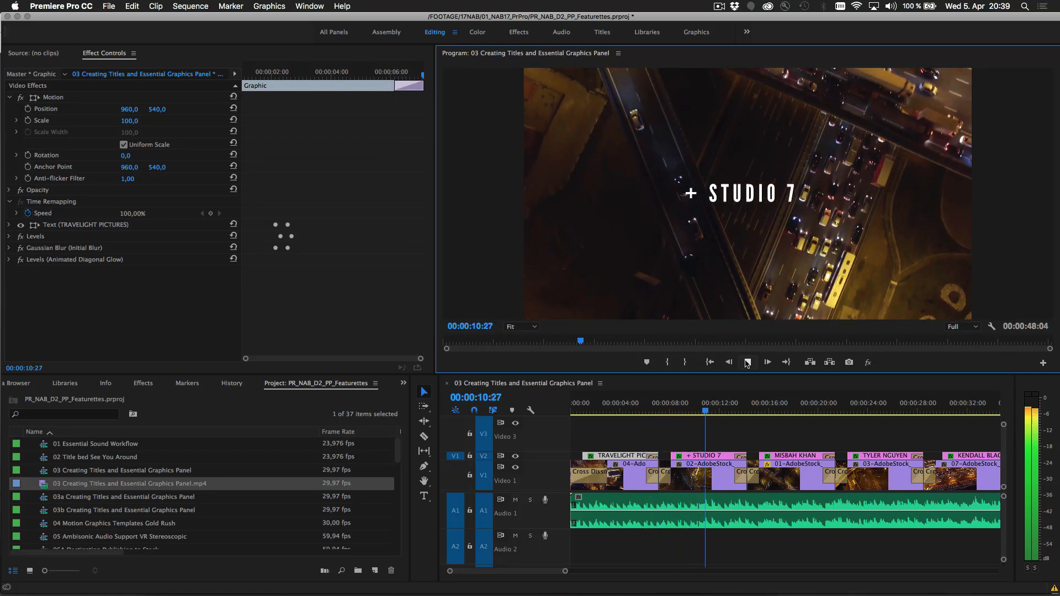
click(767, 363)
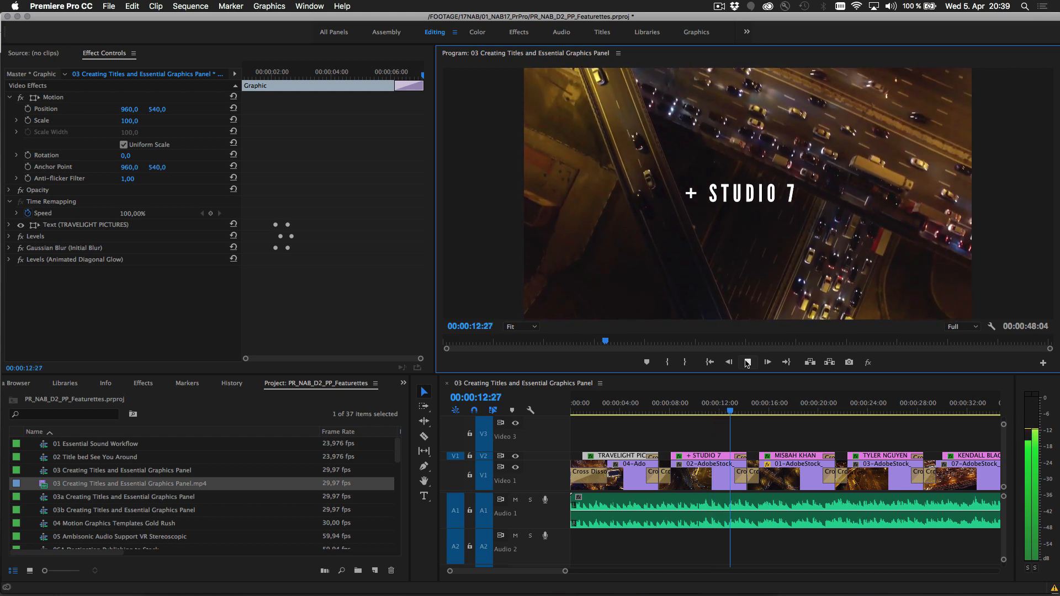
click(768, 362)
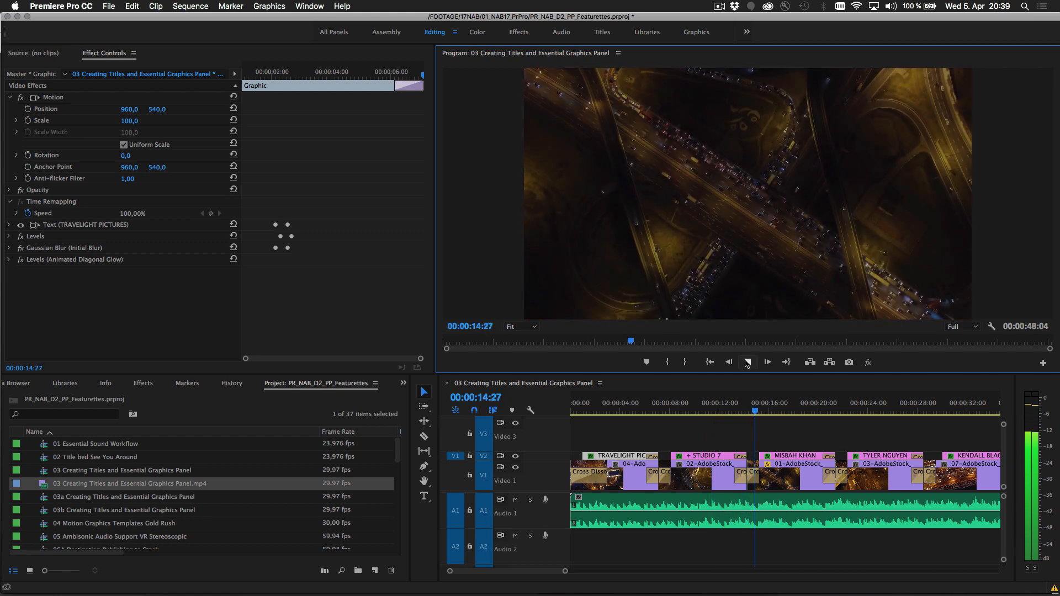
click(766, 362)
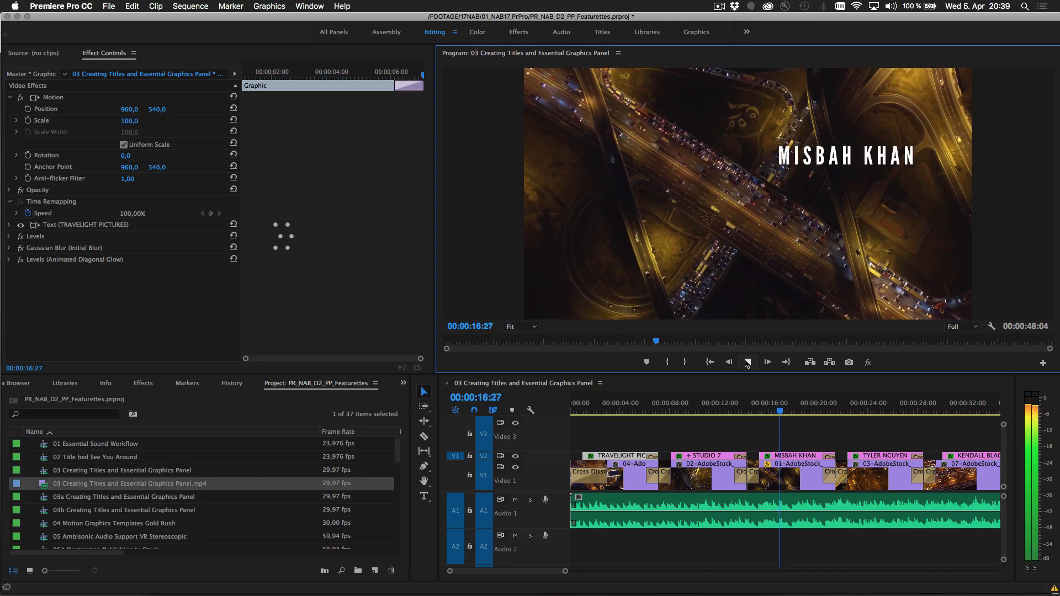